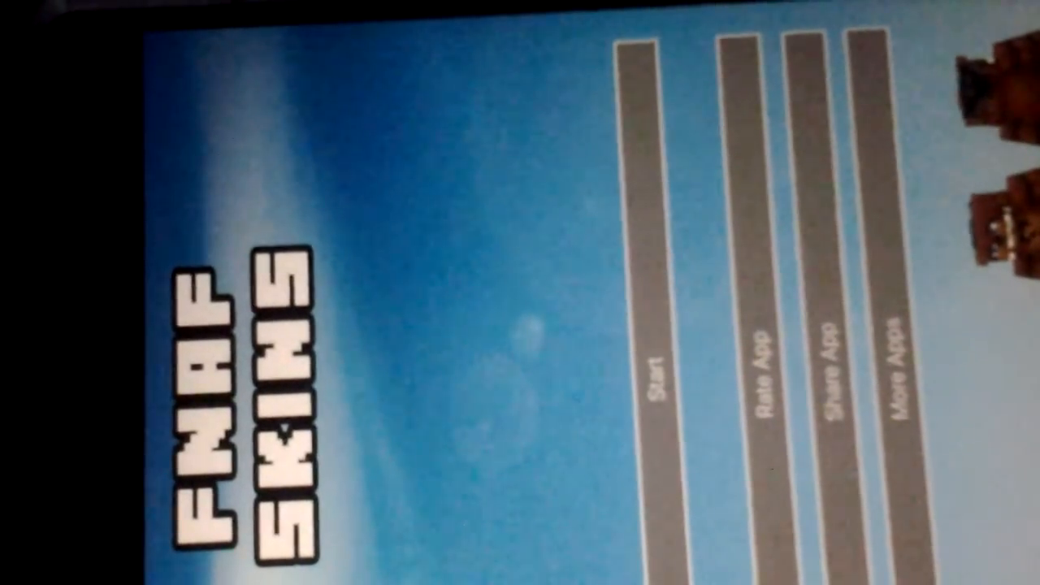
# Step: Start from the title screen into the skins list (Golden Freddy, The Puppet, Bonnie)
pyautogui.click(656, 382)
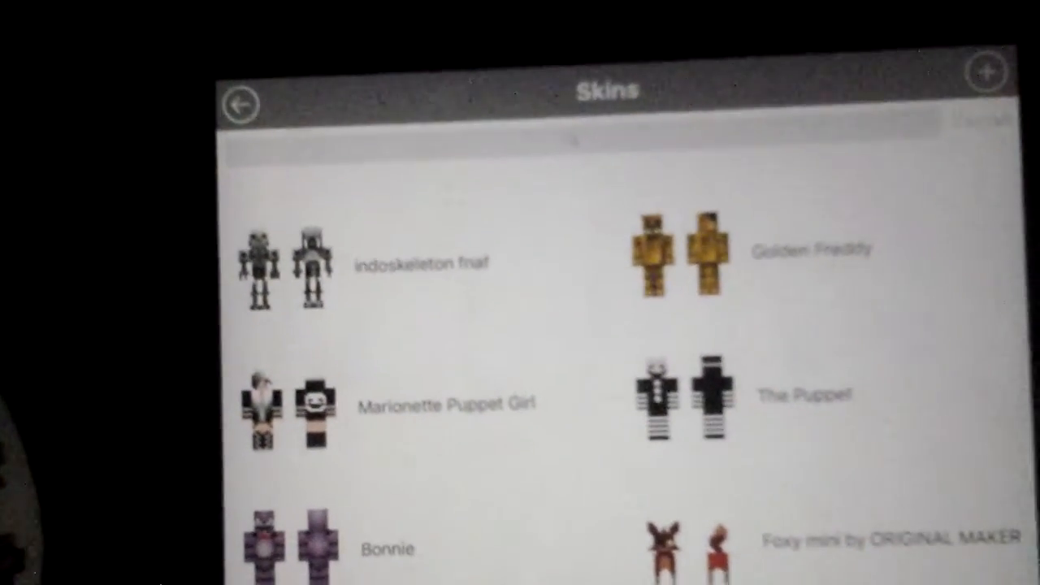
# Step: Scroll the skins list down toward The Puppet entry
pyautogui.scroll(-3)
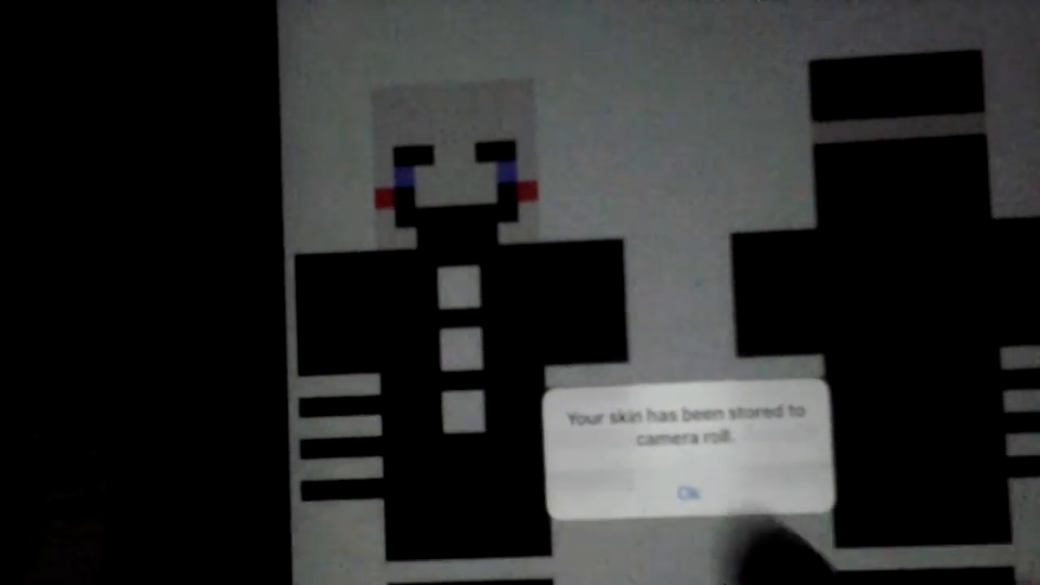
# Step: Acknowledge the 'stored to camera roll' alert for The Puppet skin
pyautogui.click(689, 494)
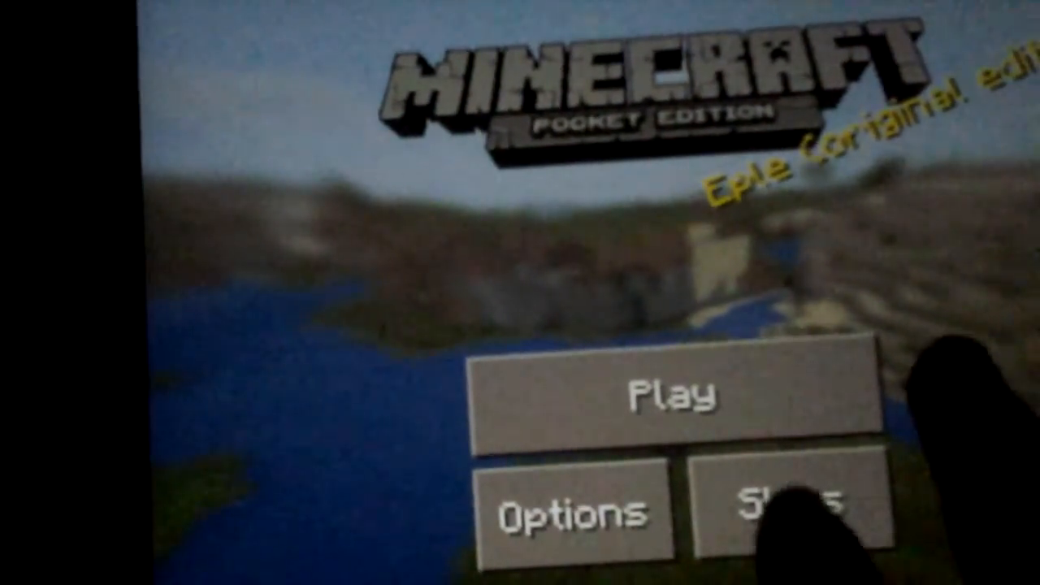
# Step: Choose the Marionette image as the player skin and return to the title screen
pyautogui.click(793, 507)
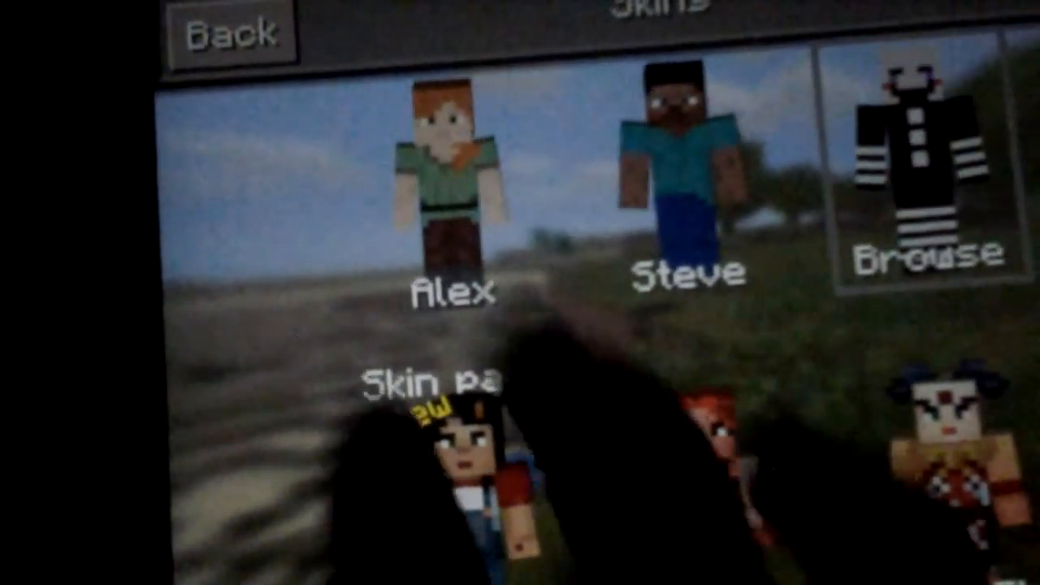
pyautogui.click(229, 33)
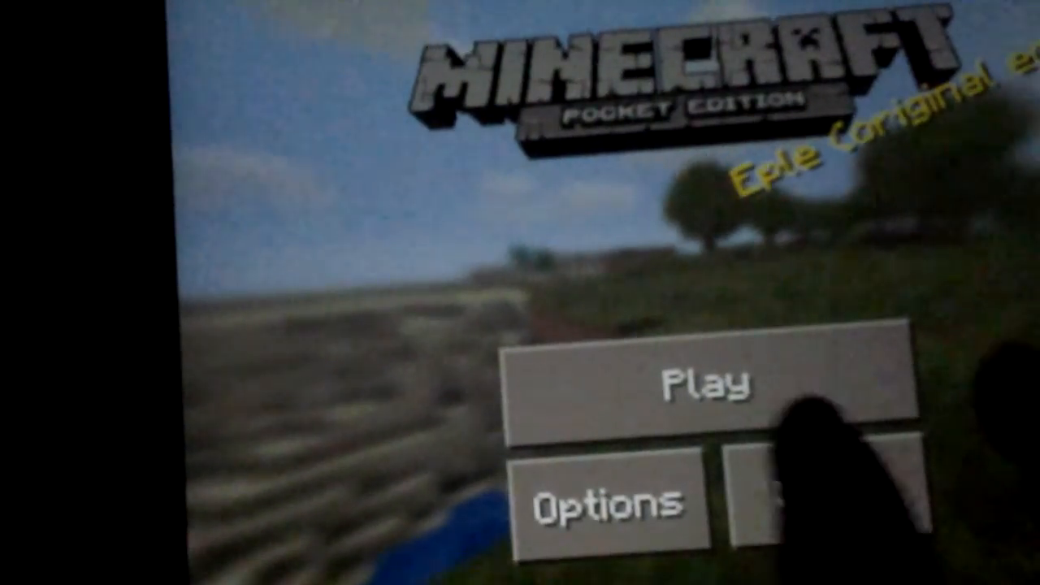